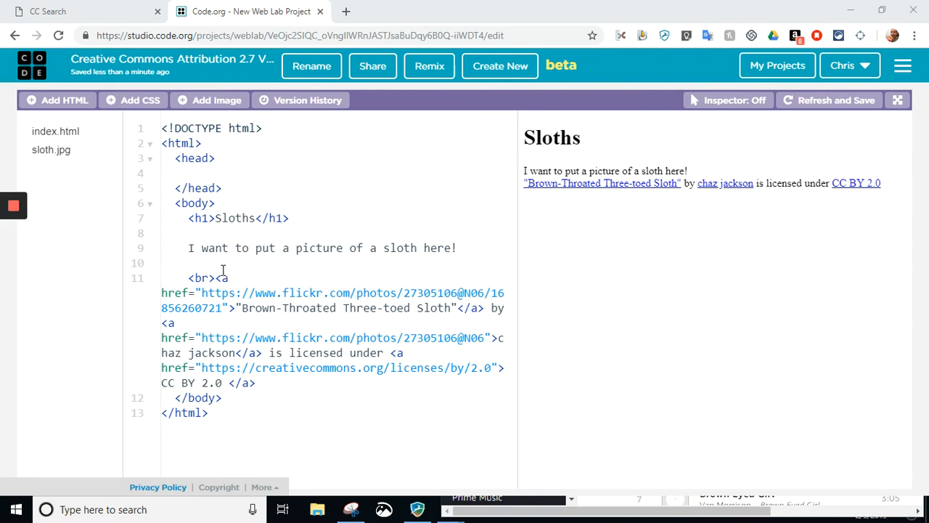
mouse_move(270, 261)
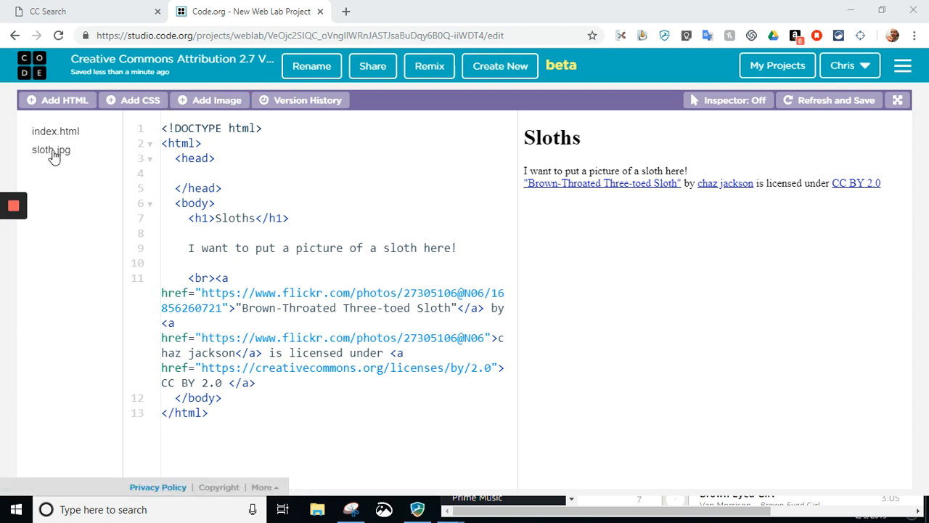
Step: Preview the uploaded sloth.jpg to see the 768 × 1024 sloth photo
left_click(51, 150)
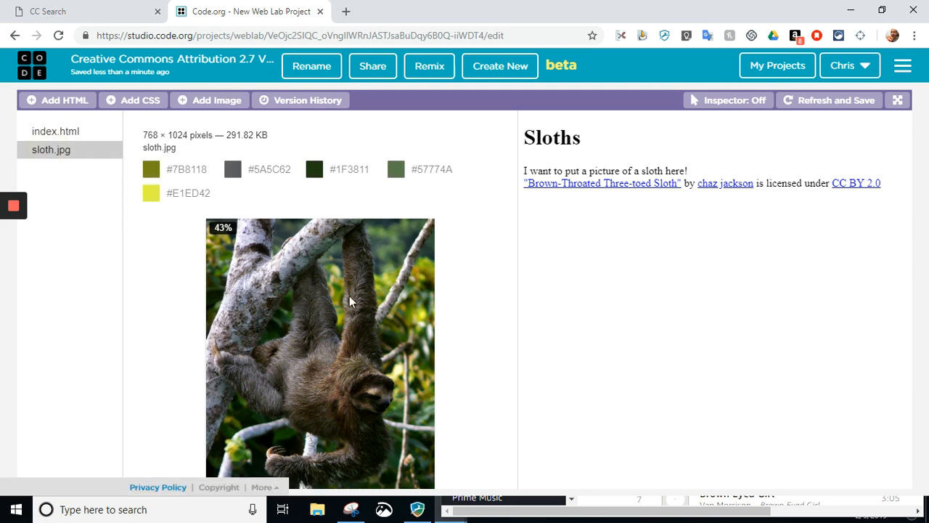
mouse_move(55, 131)
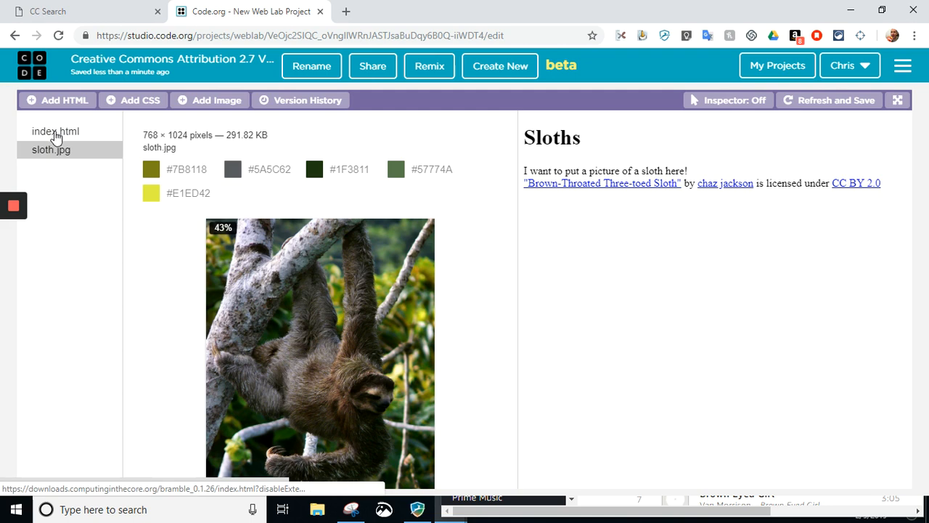
Step: Begin an <img src= tag on a new line below the sloth paragraph in index.html
left_click(55, 131)
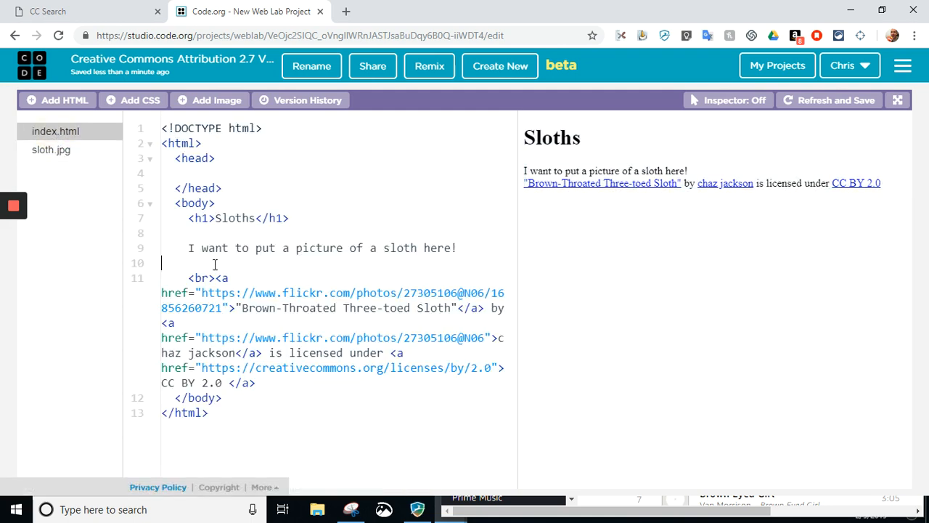
mouse_move(217, 267)
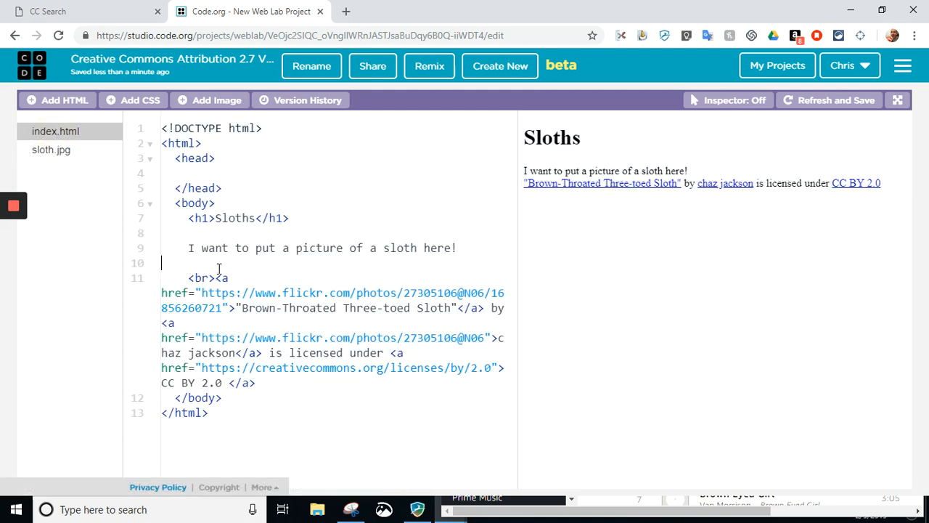
key("Return")
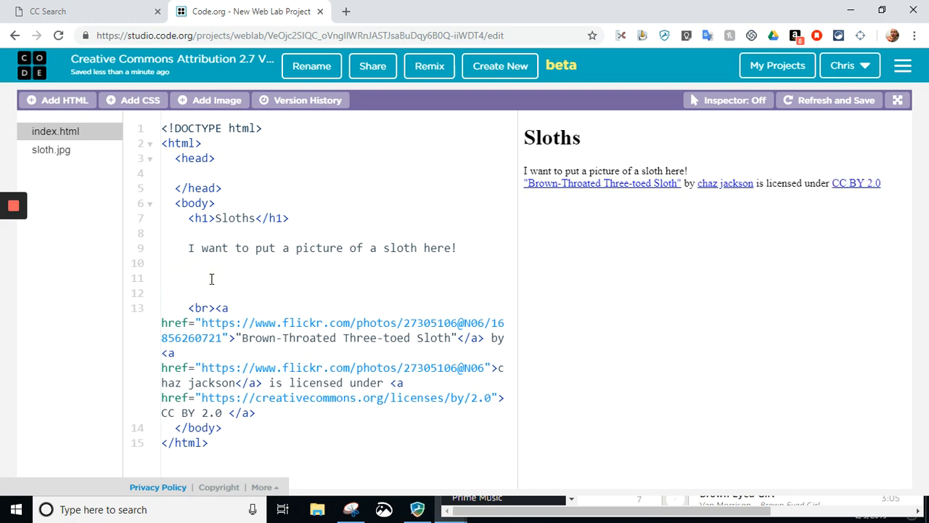
type("<")
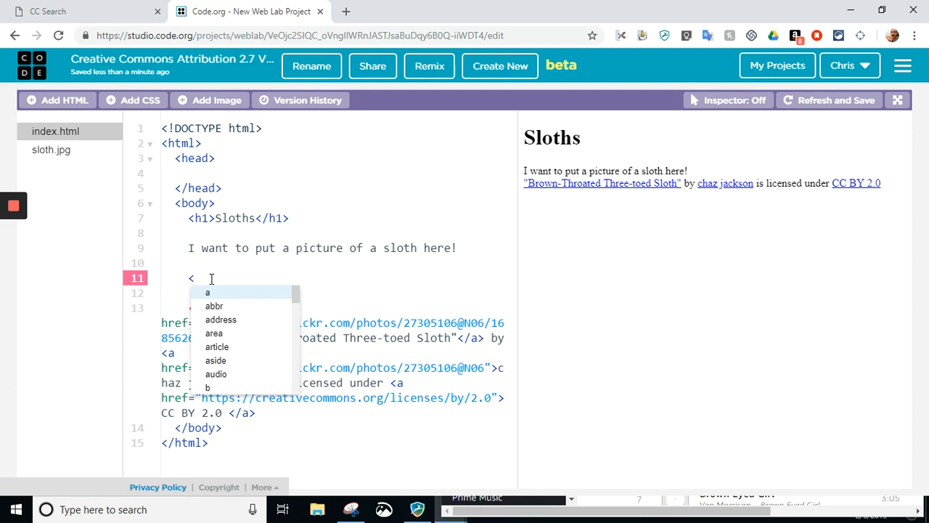
type("img")
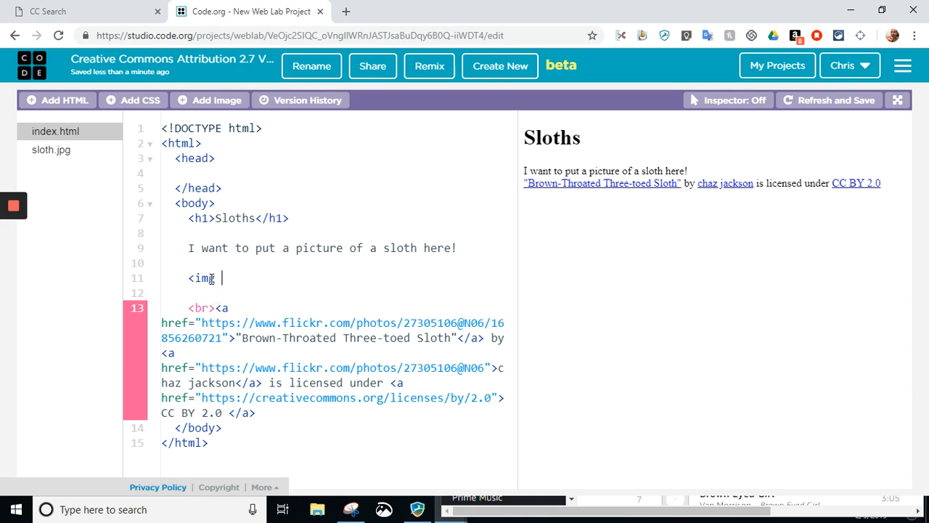
type("src=")
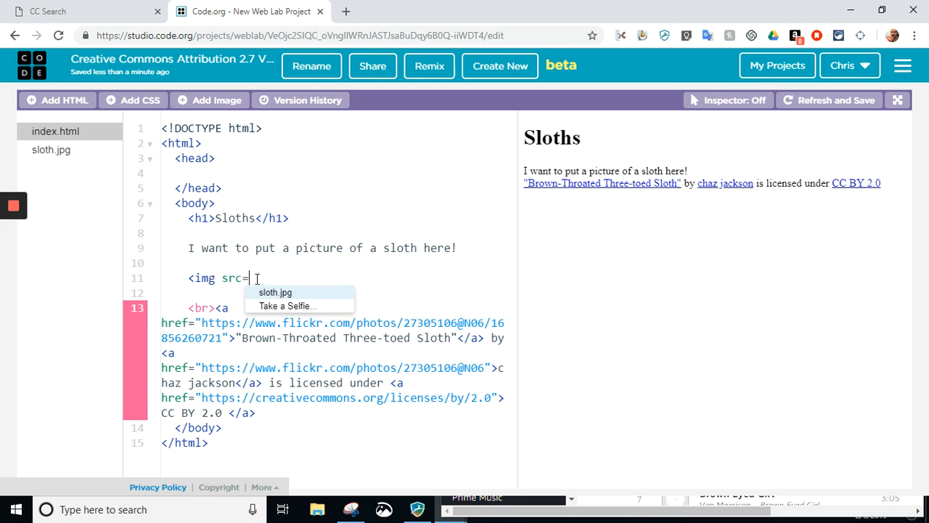
mouse_move(69, 12)
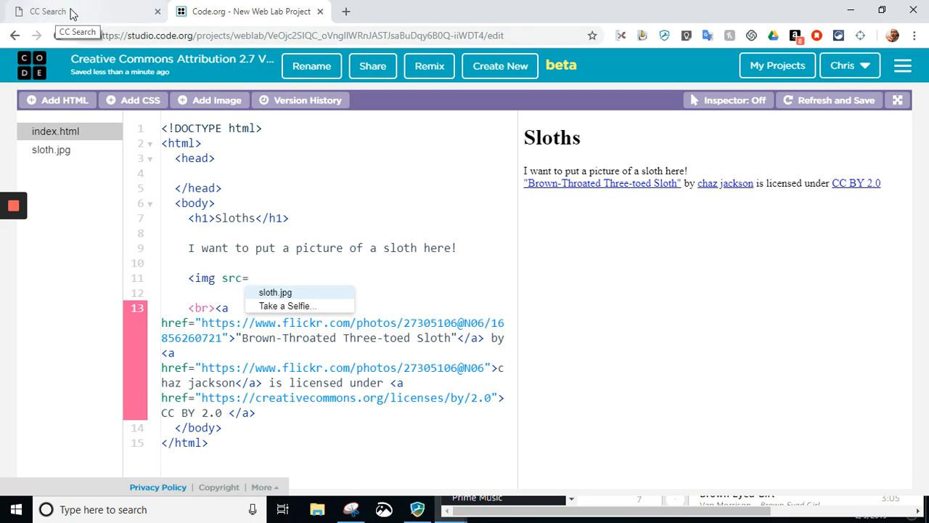
Step: Copy the image address of the Brown-Throated Three-toed Sloth photo on CC Search
left_click(46, 11)
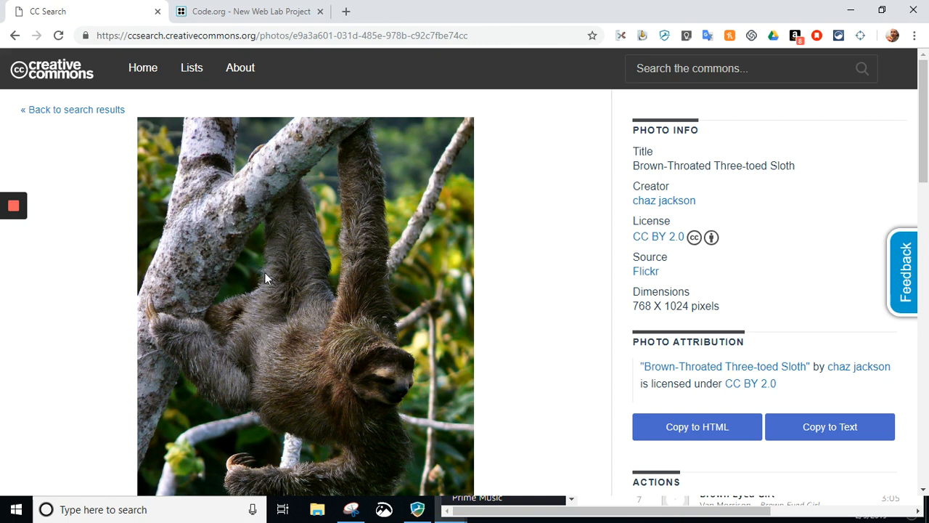
mouse_move(316, 254)
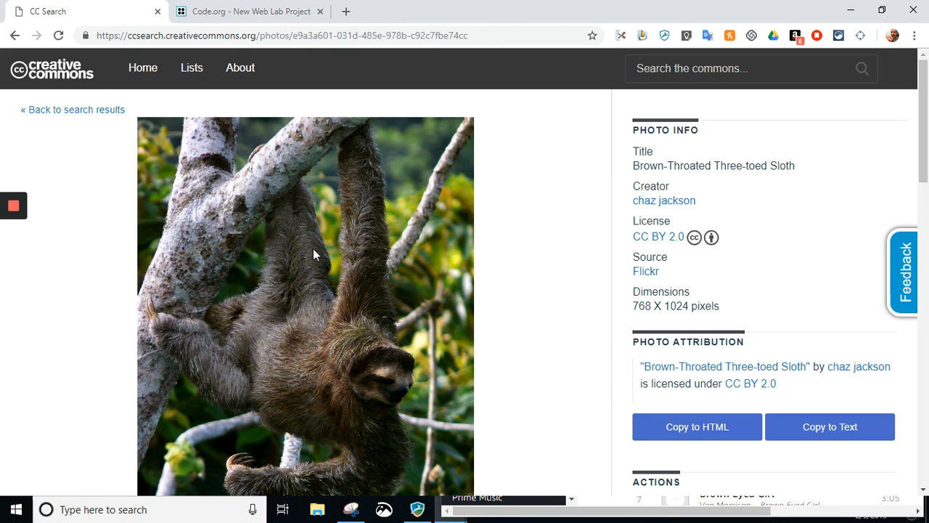
mouse_move(276, 264)
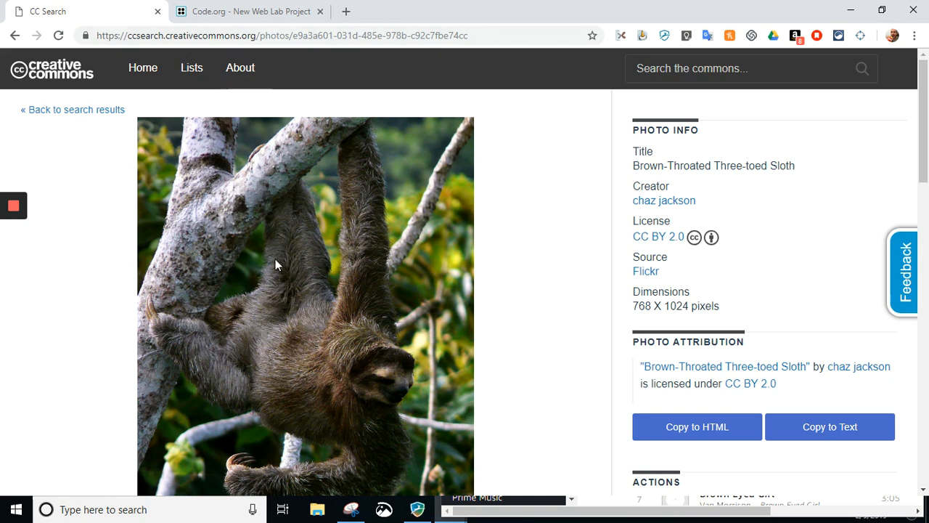
right_click(276, 264)
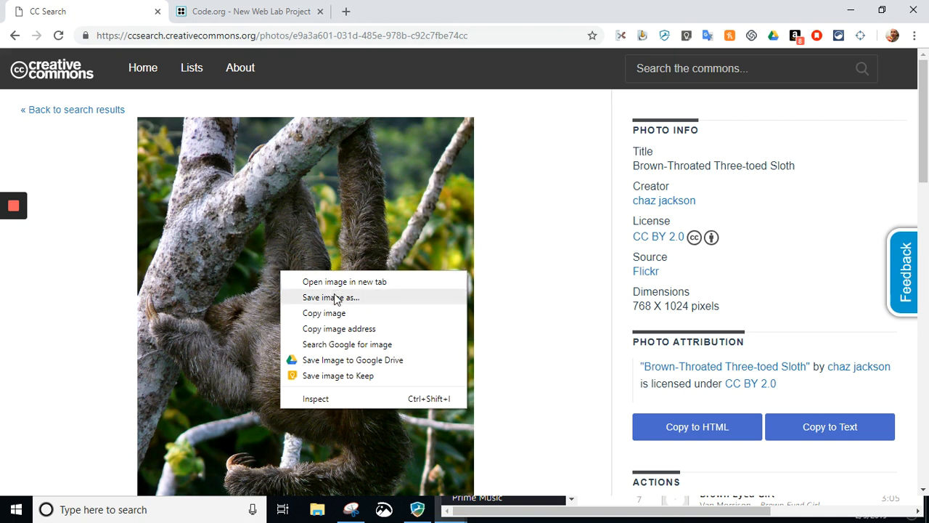
mouse_move(349, 334)
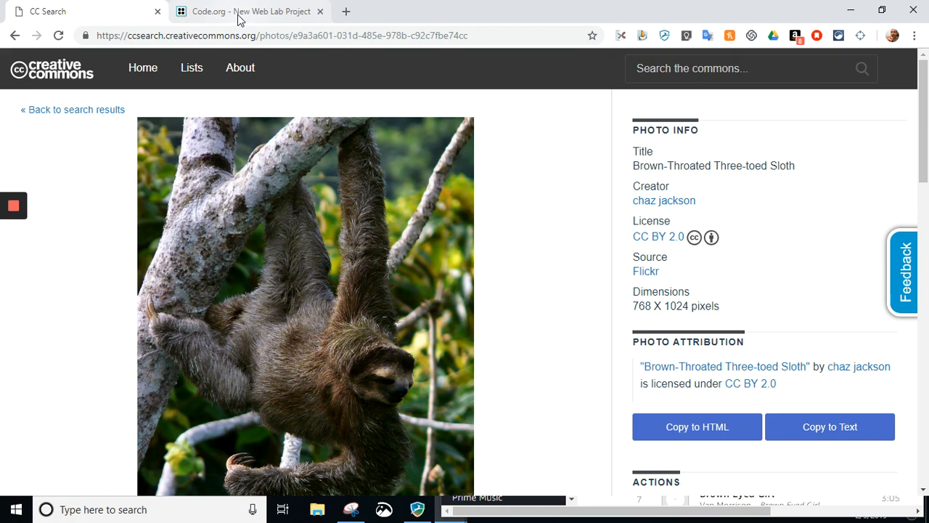
Step: Try the copied Flickr address as the quoted src value, then select it for removal
left_click(250, 11)
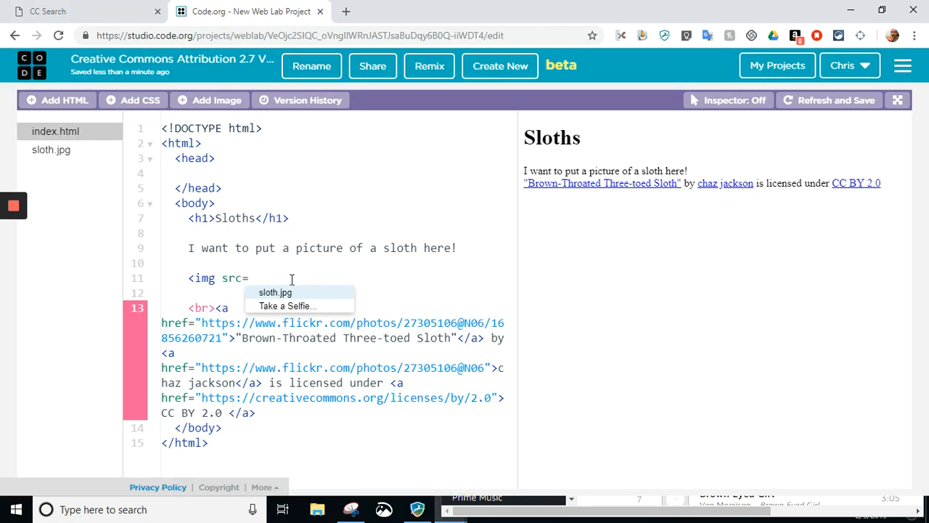
type("\"")
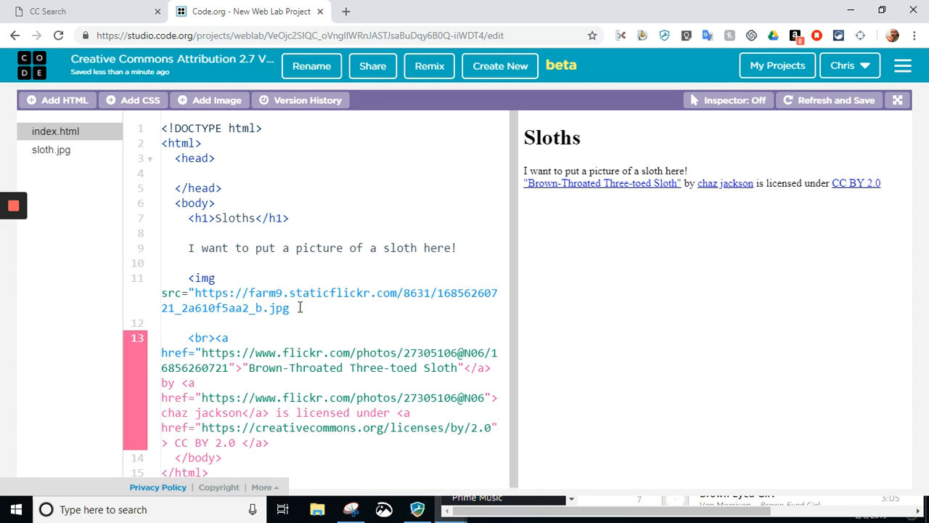
mouse_move(297, 308)
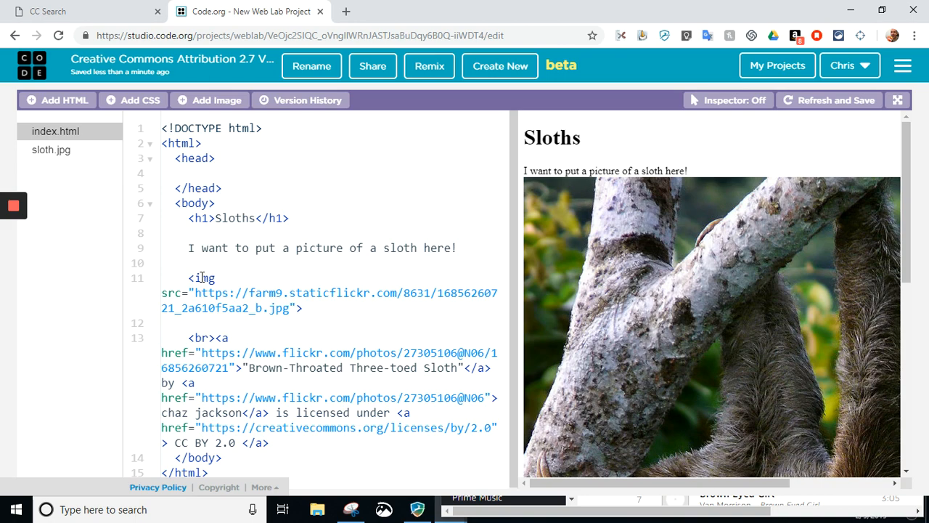
scroll("down", 3)
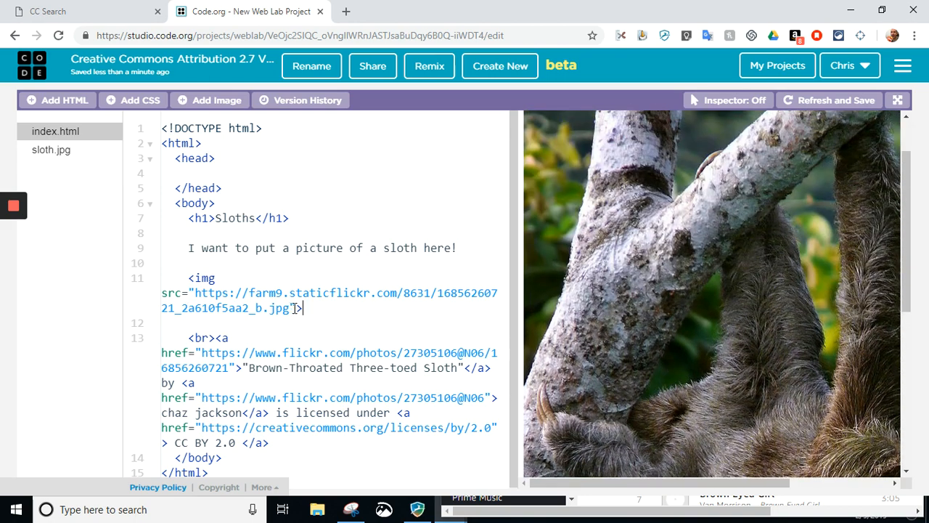
double_click(250, 297)
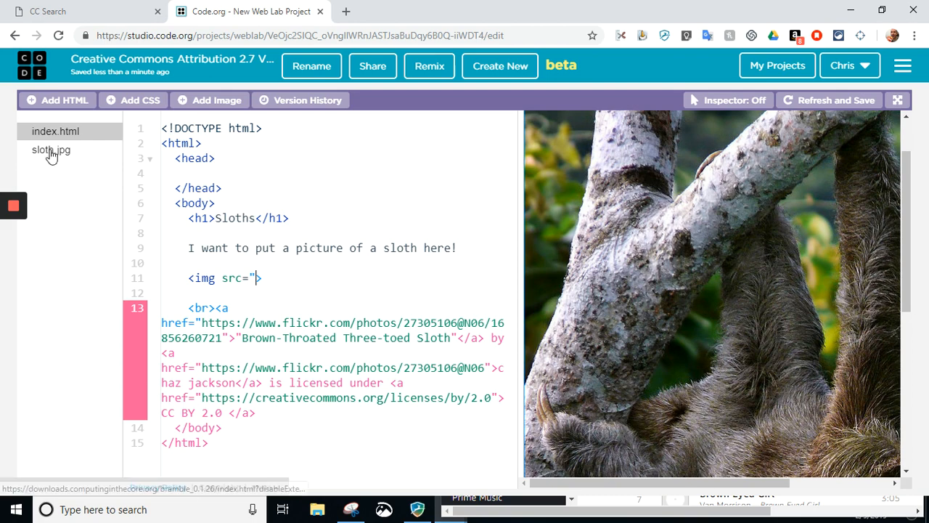
Step: Set the image source to the local file "sloth.jpg" instead of the Flickr address
key("Backspace")
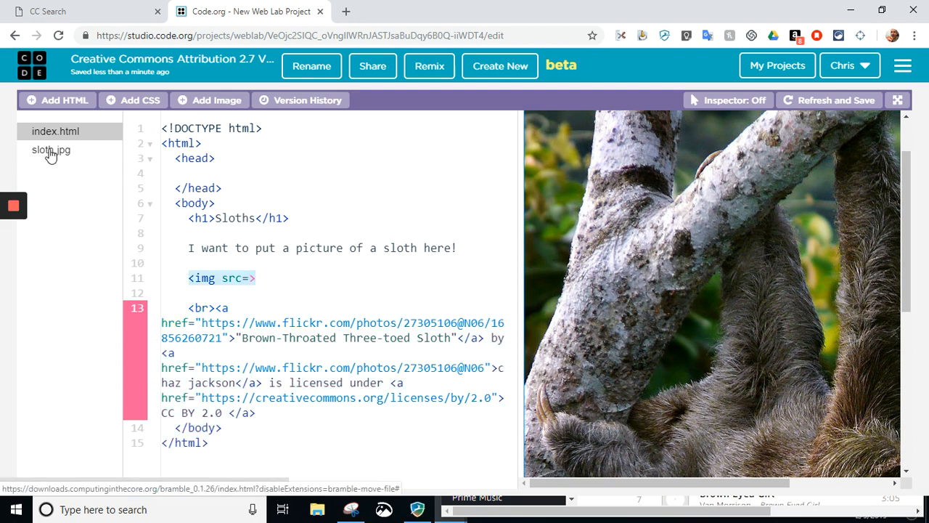
left_click(51, 150)
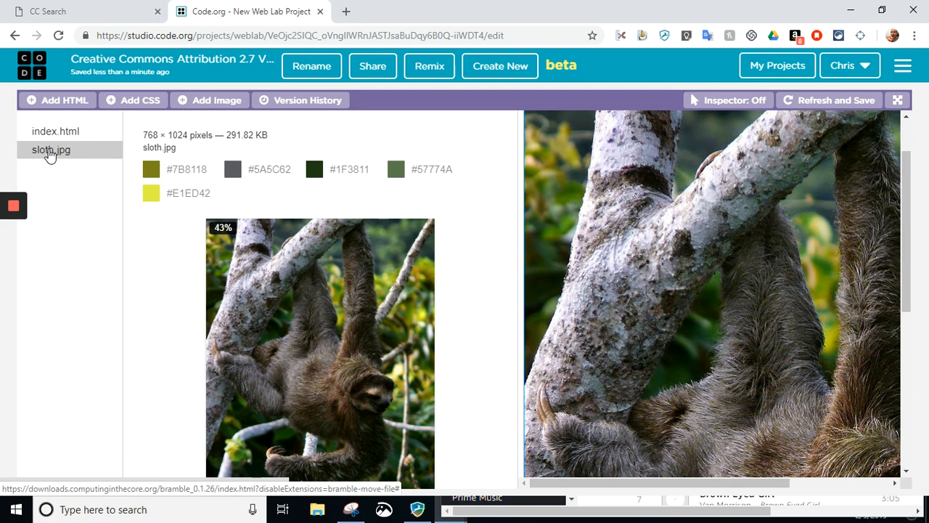
left_click(55, 131)
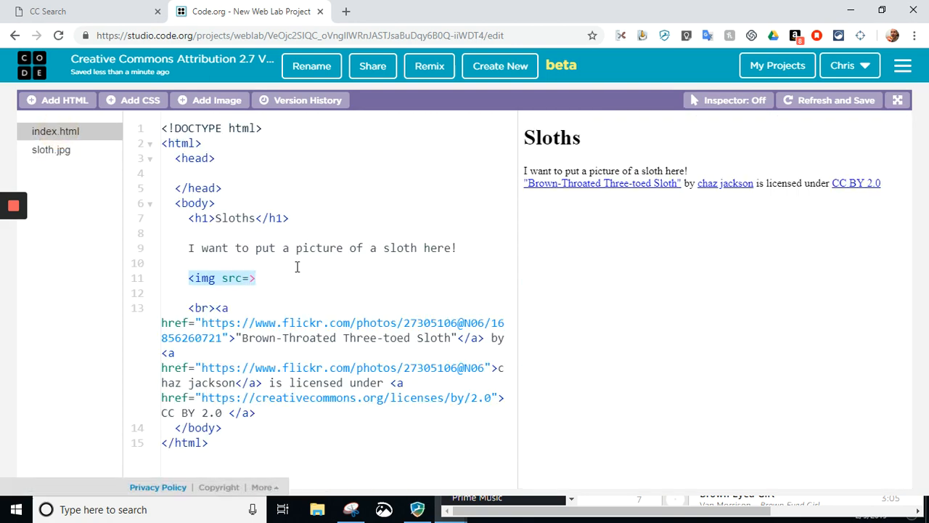
type("\"")
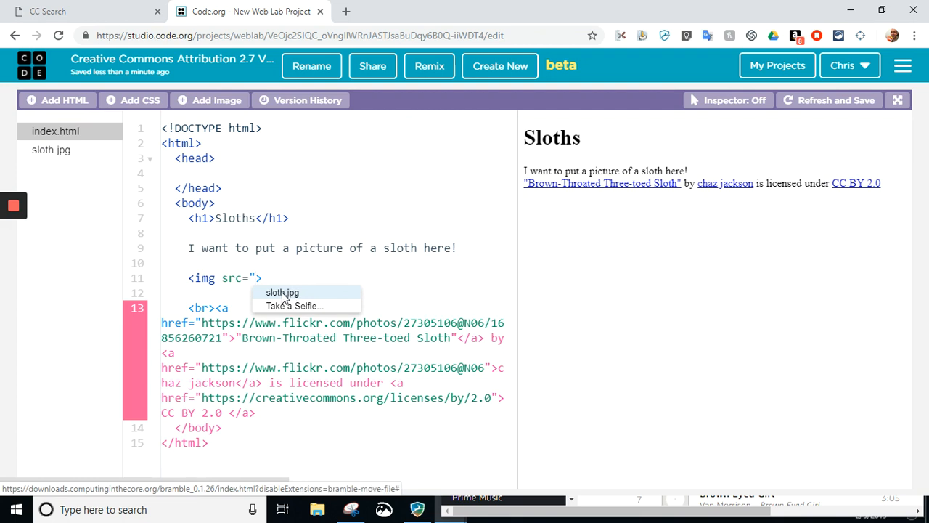
left_click(281, 292)
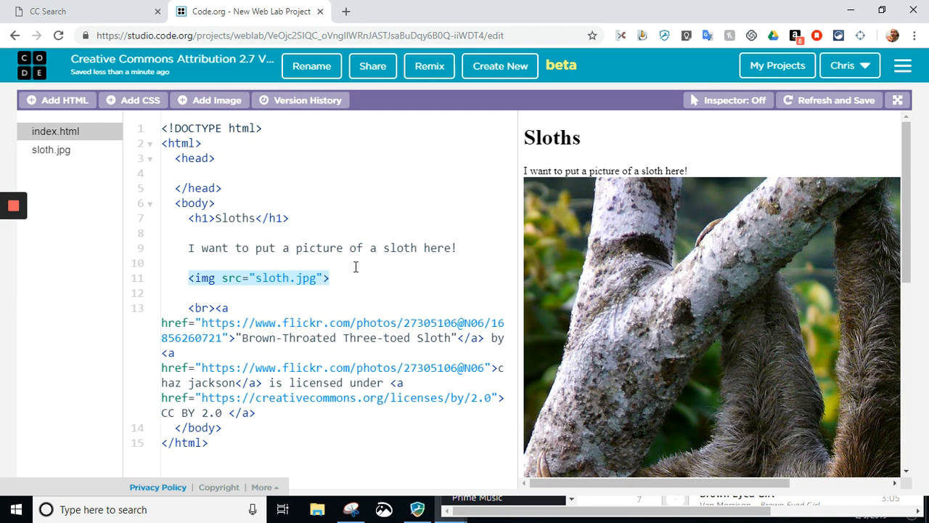
mouse_move(273, 249)
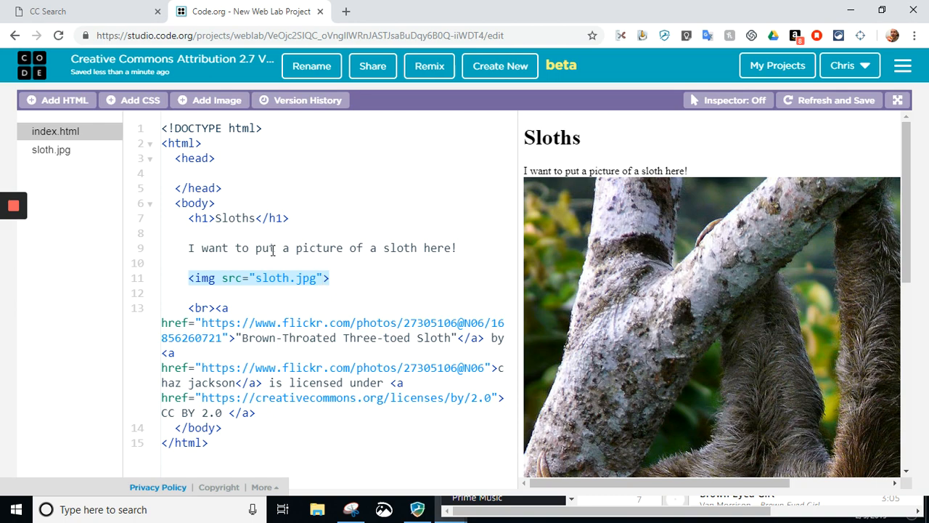
Step: Delete the 'I want to put a picture of a sloth here!' placeholder sentence
triple_click(319, 247)
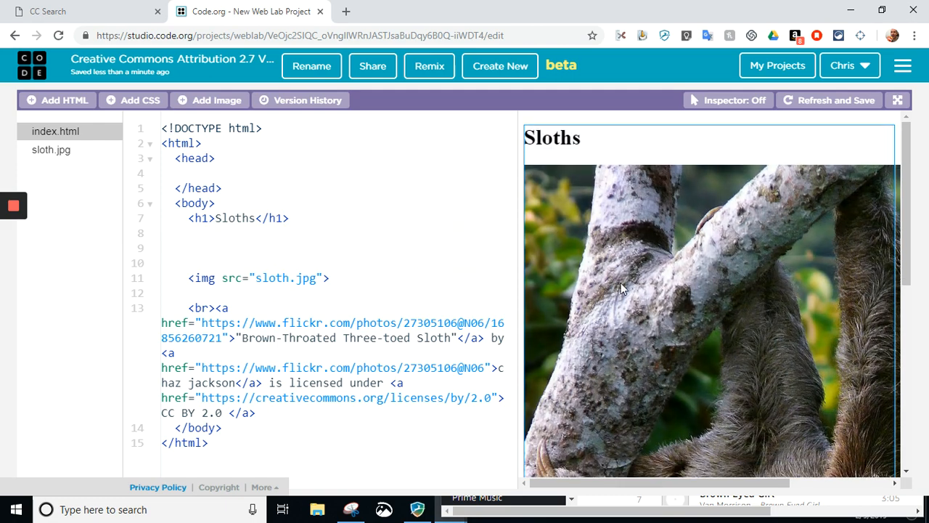
scroll("down", 3)
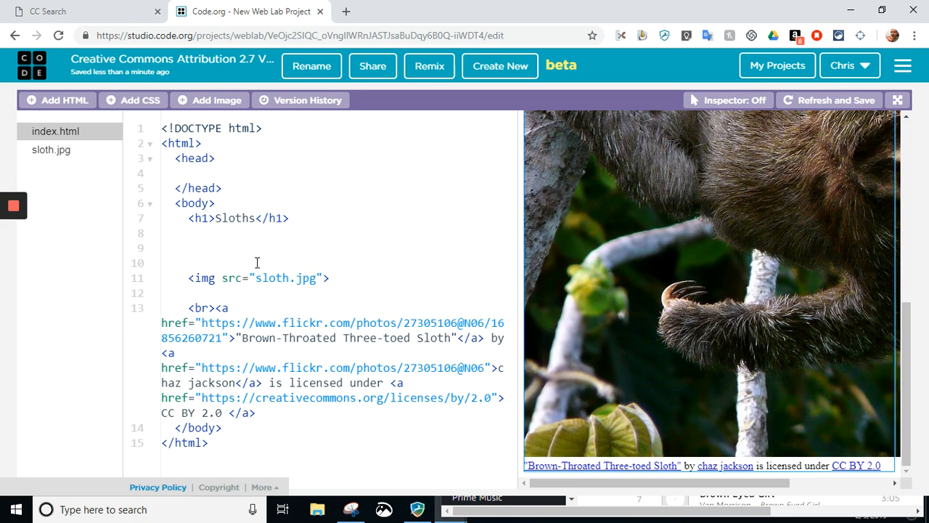
mouse_move(728, 269)
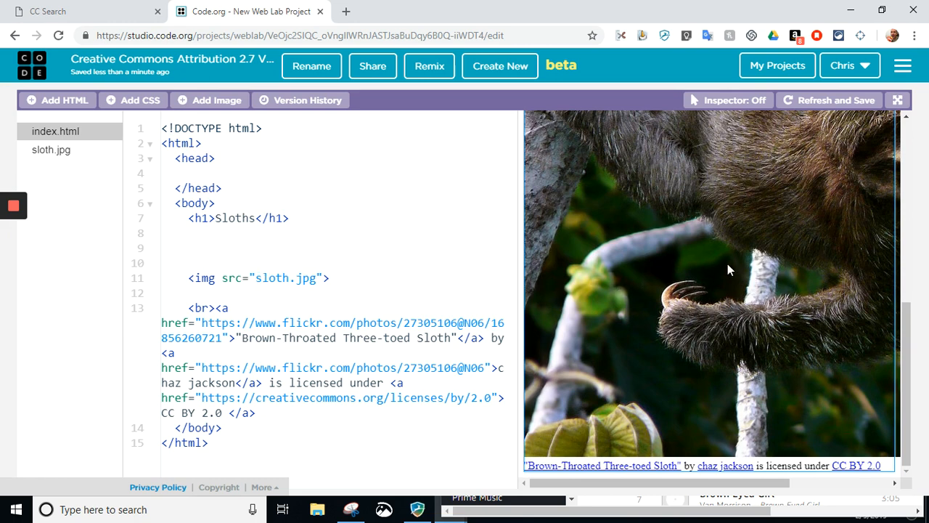
left_click(270, 249)
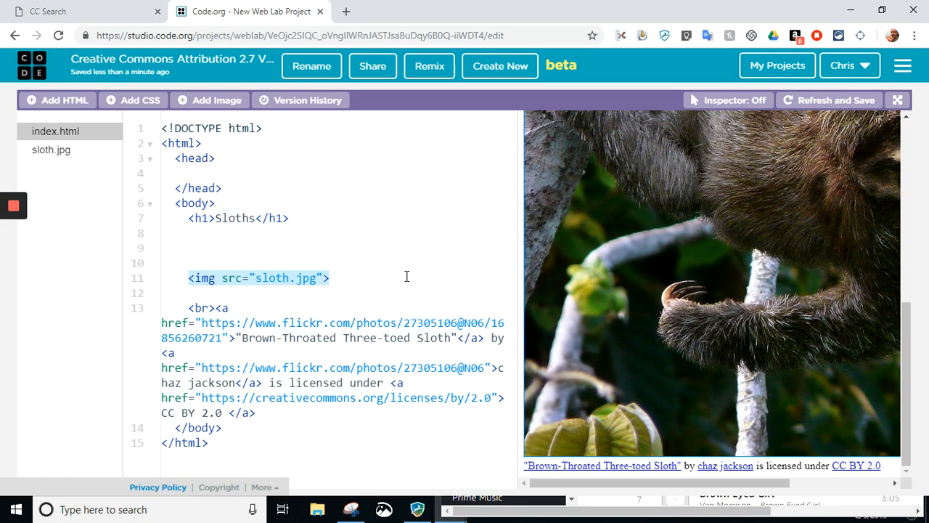
Step: Add height="300px" to the img tag and check the smaller sloth photo
left_click(331, 278)
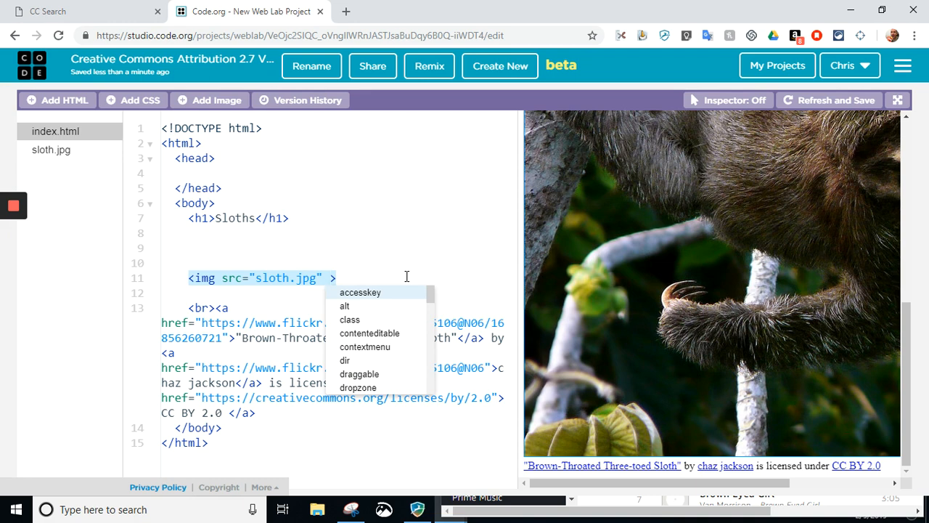
type("height=")
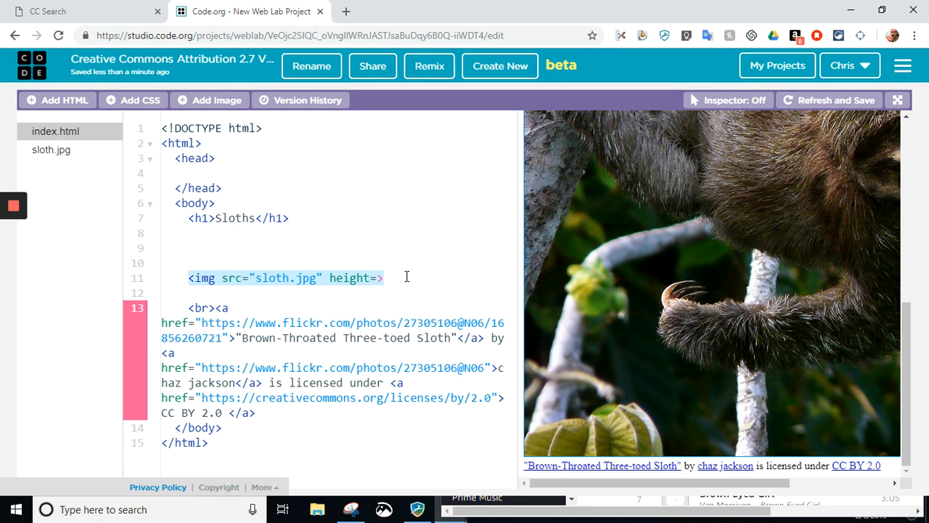
type("3")
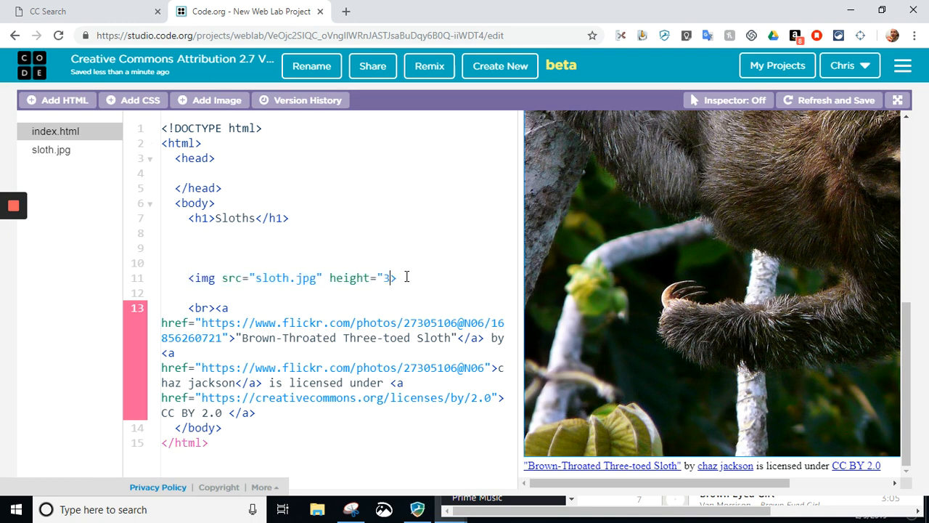
type("00px")
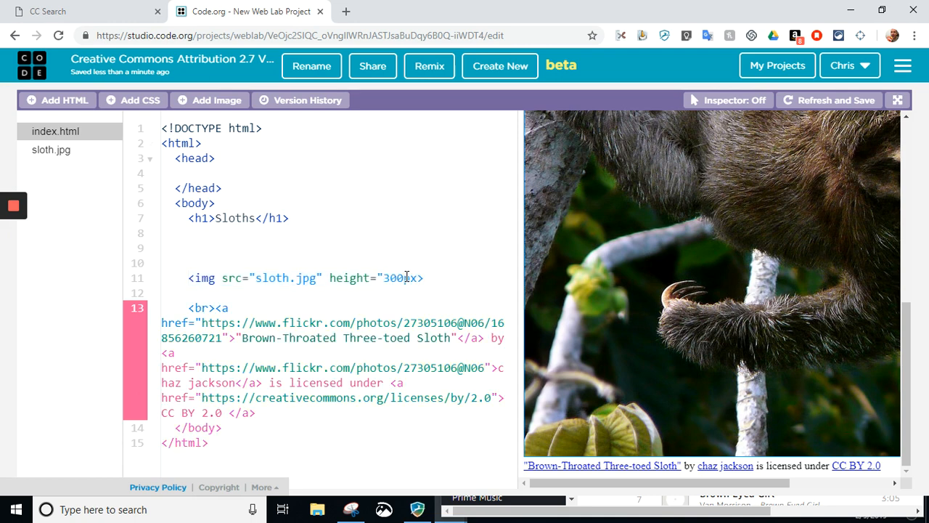
left_click(836, 100)
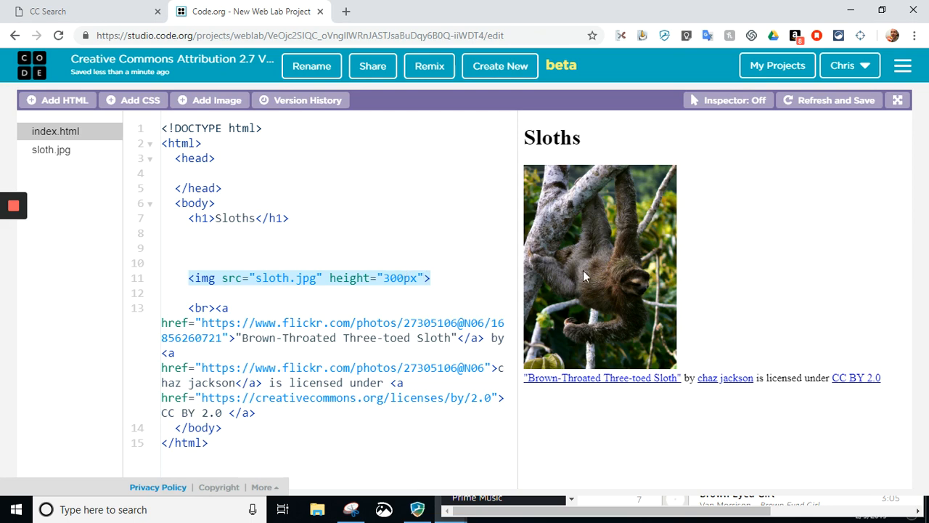
left_click(428, 279)
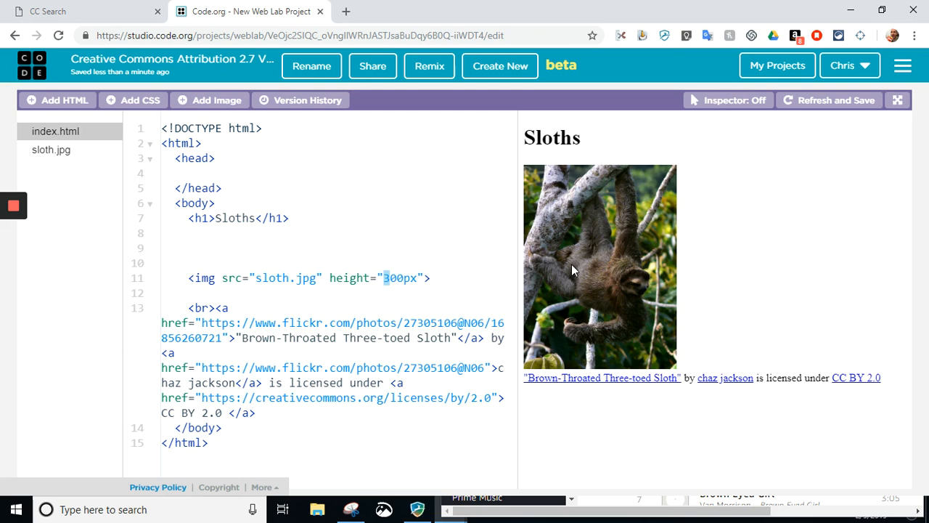
mouse_move(465, 287)
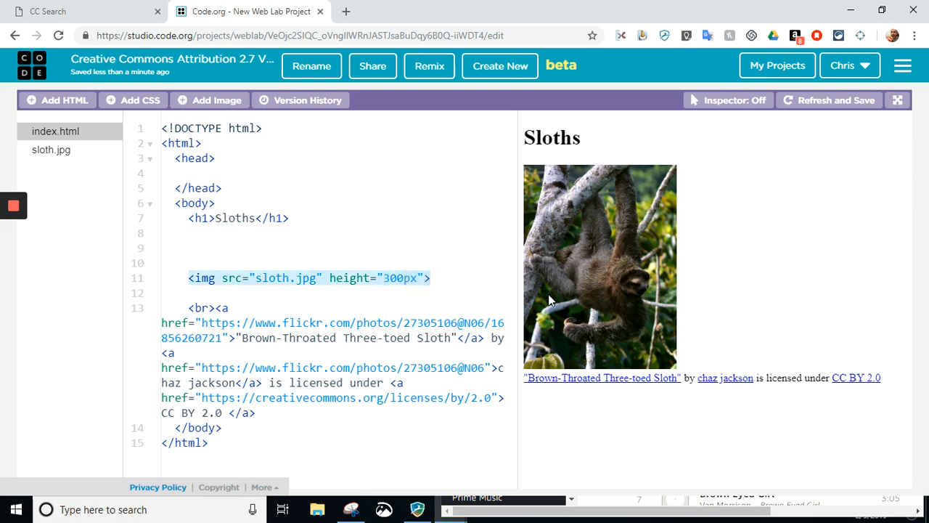
Step: Try width="300px", remove it, and change the height to 500px instead
type("width=\"")
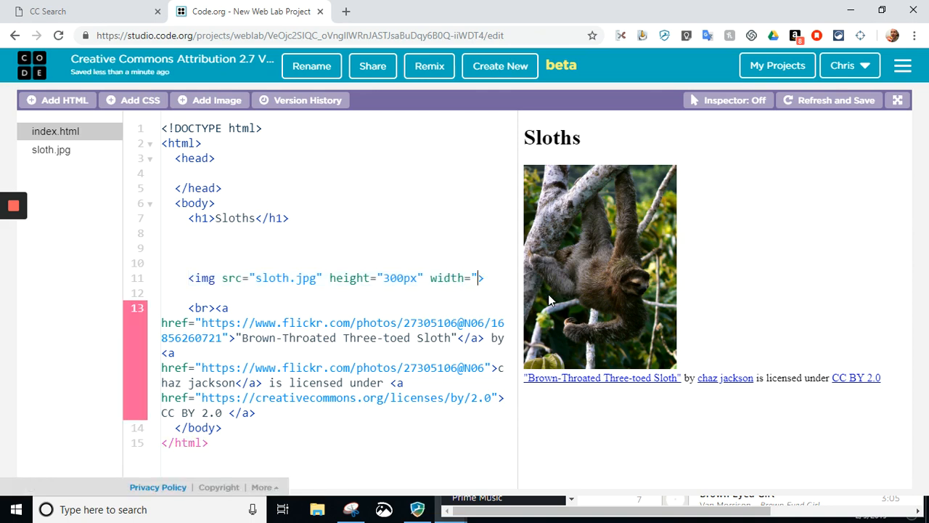
type("300px\"")
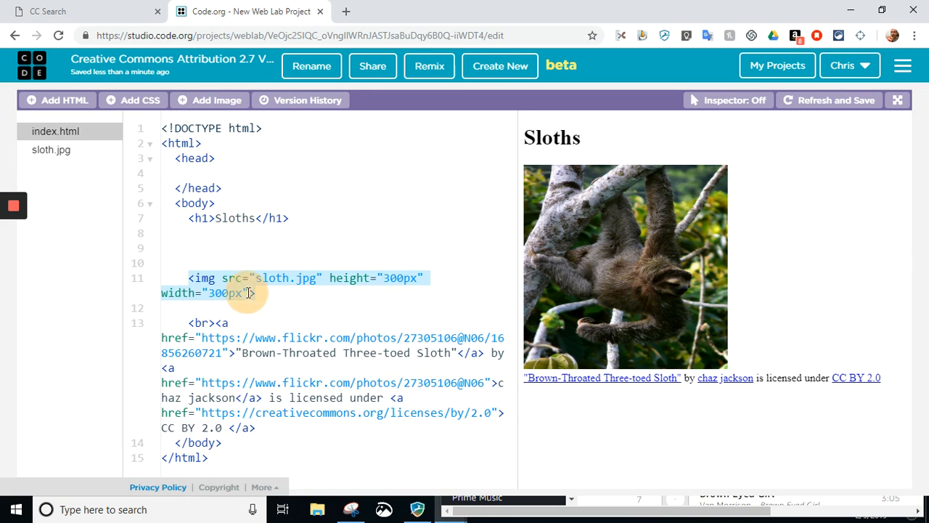
key("Backspace")
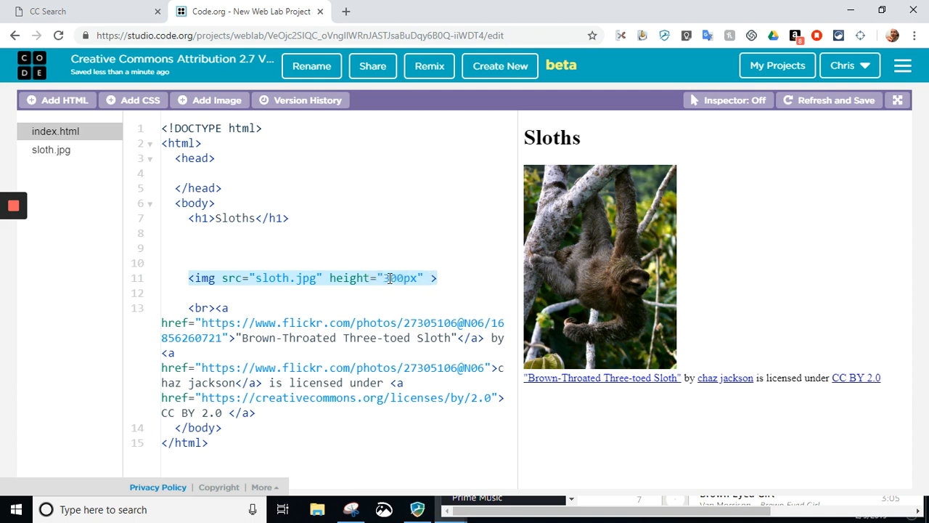
type("500px")
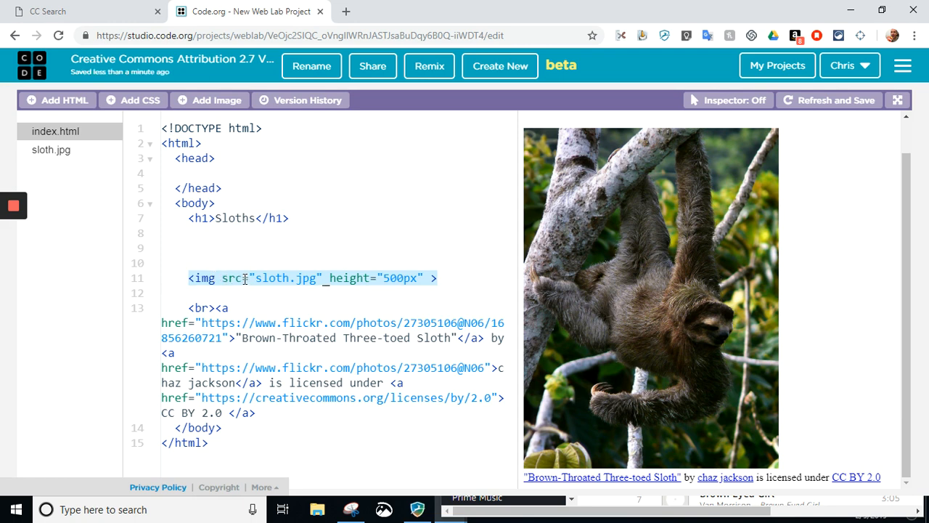
Step: Capitalize the src file name and add alt="three-toed Sloth" to the img tag
double_click(288, 278)
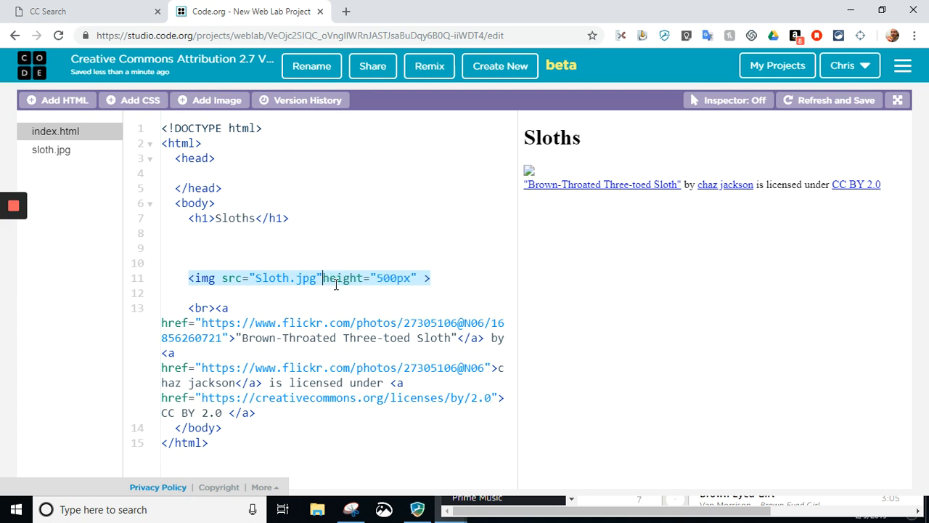
type("alt=\"")
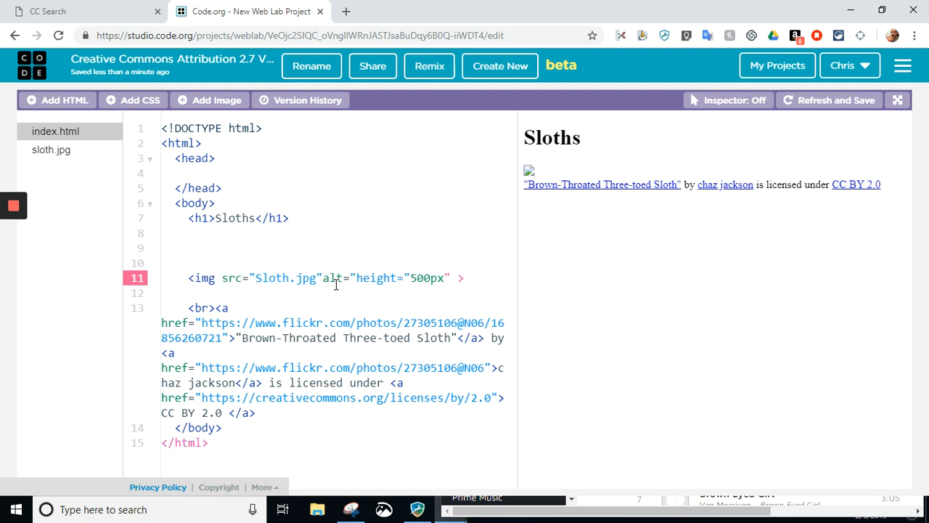
type("three")
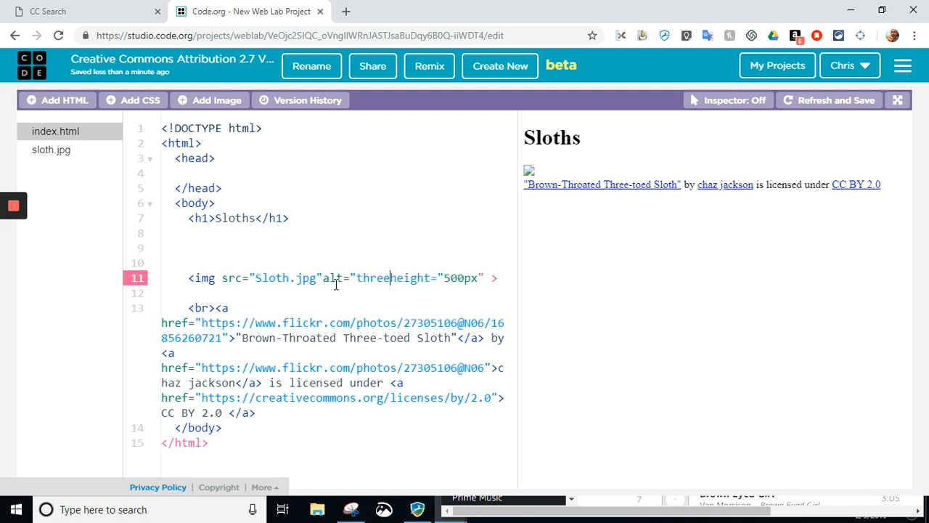
type("-toes")
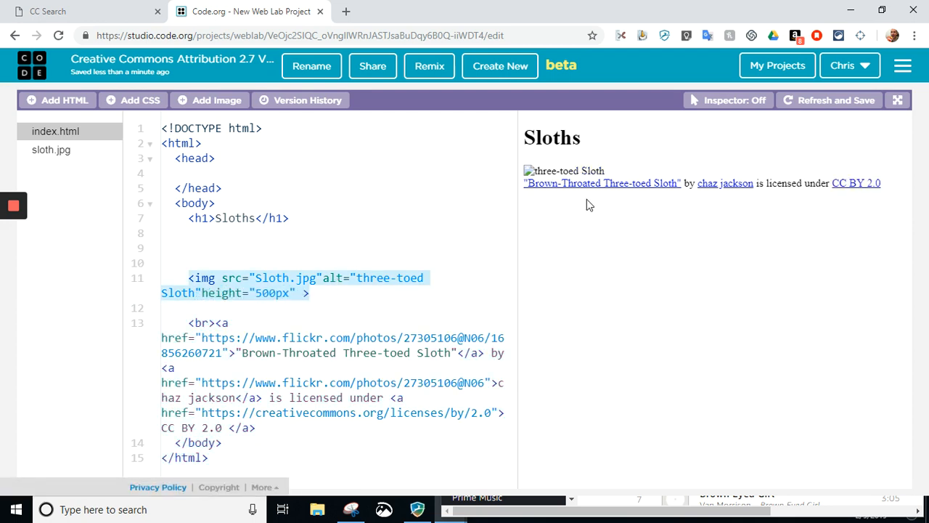
mouse_move(573, 172)
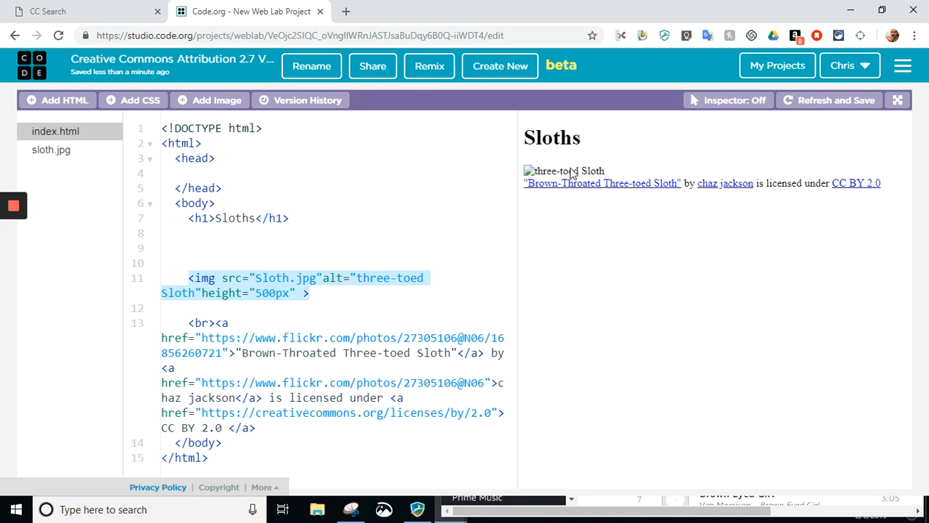
mouse_move(608, 171)
type("s")
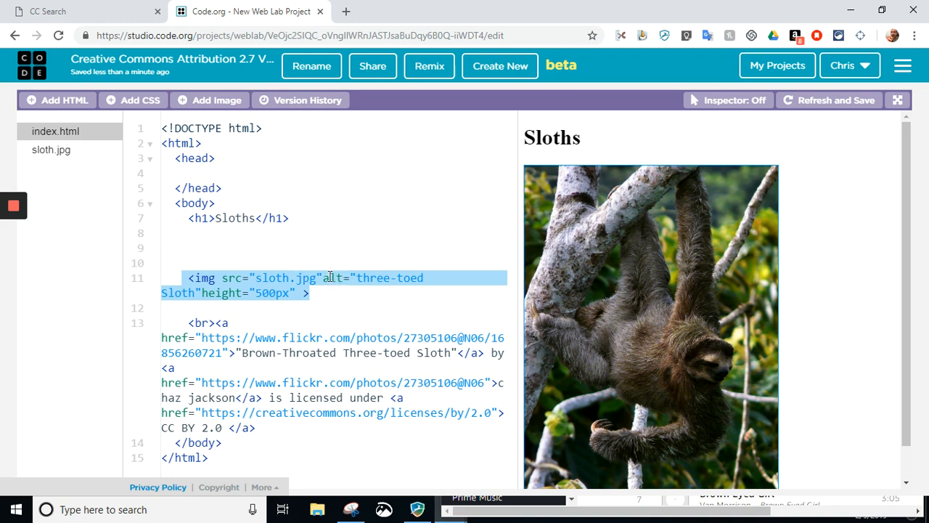
mouse_move(215, 299)
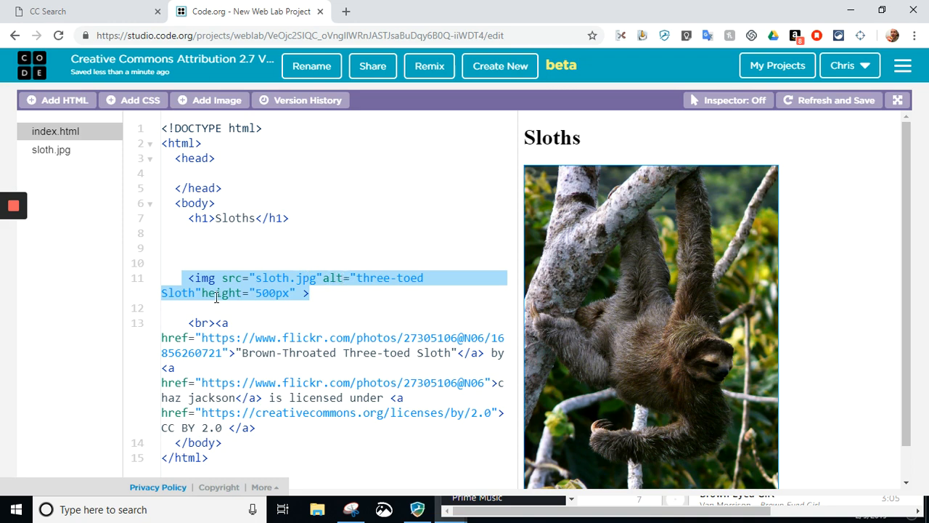